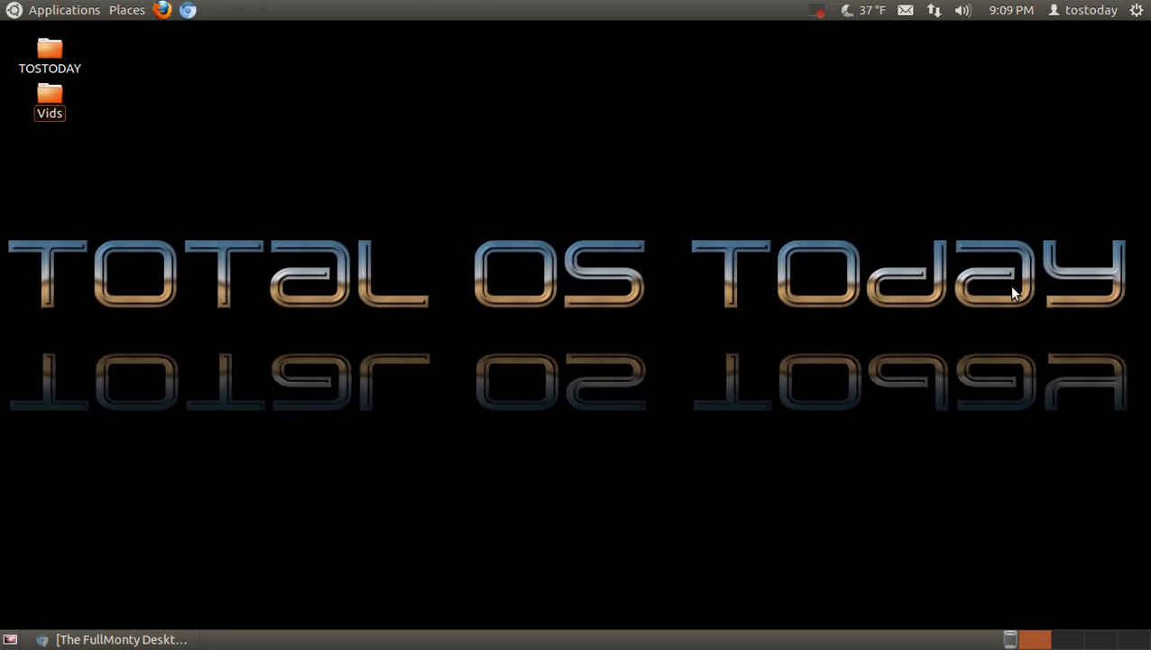
pyautogui.moveTo(308, 568)
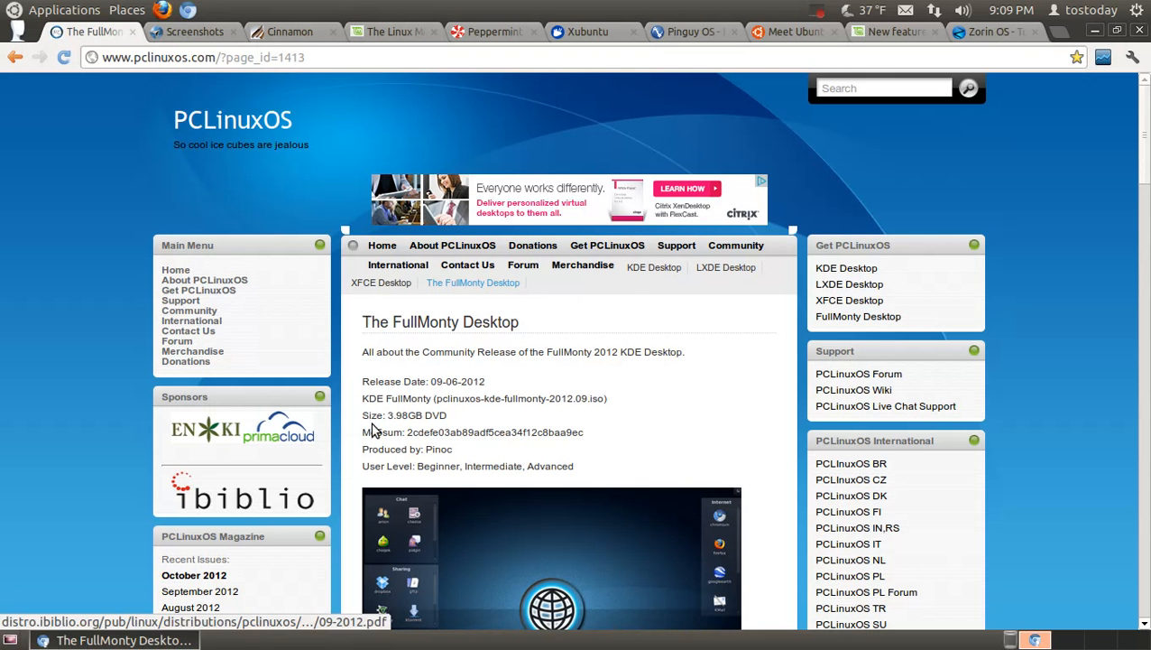
pyautogui.moveTo(684, 105)
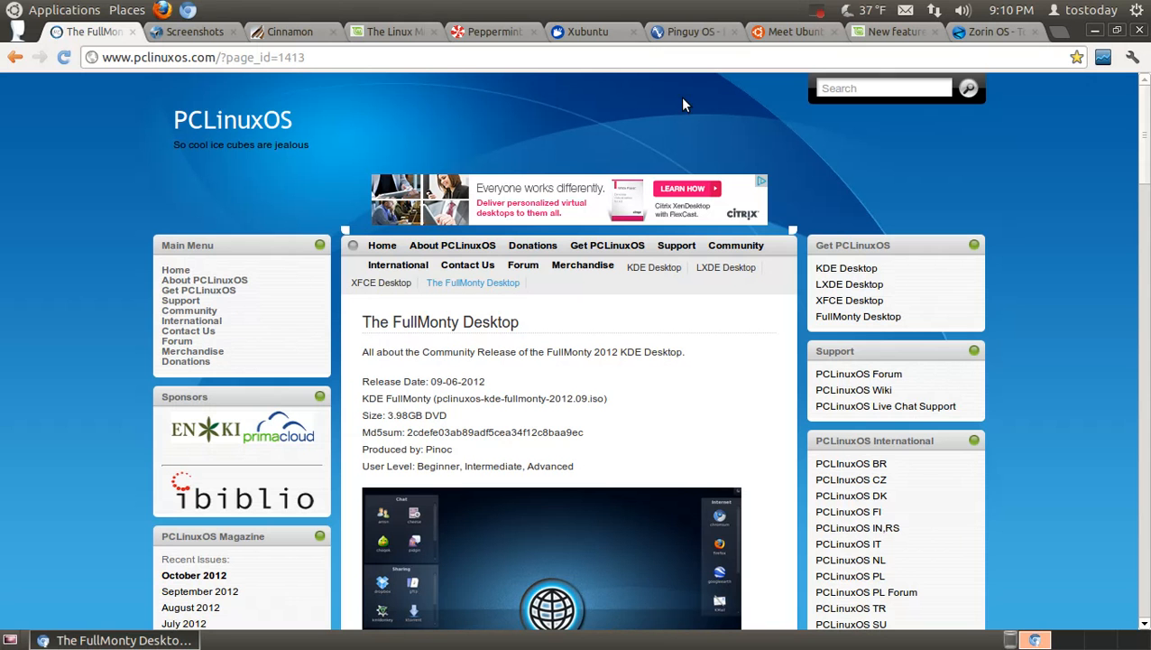
pyautogui.moveTo(425, 470)
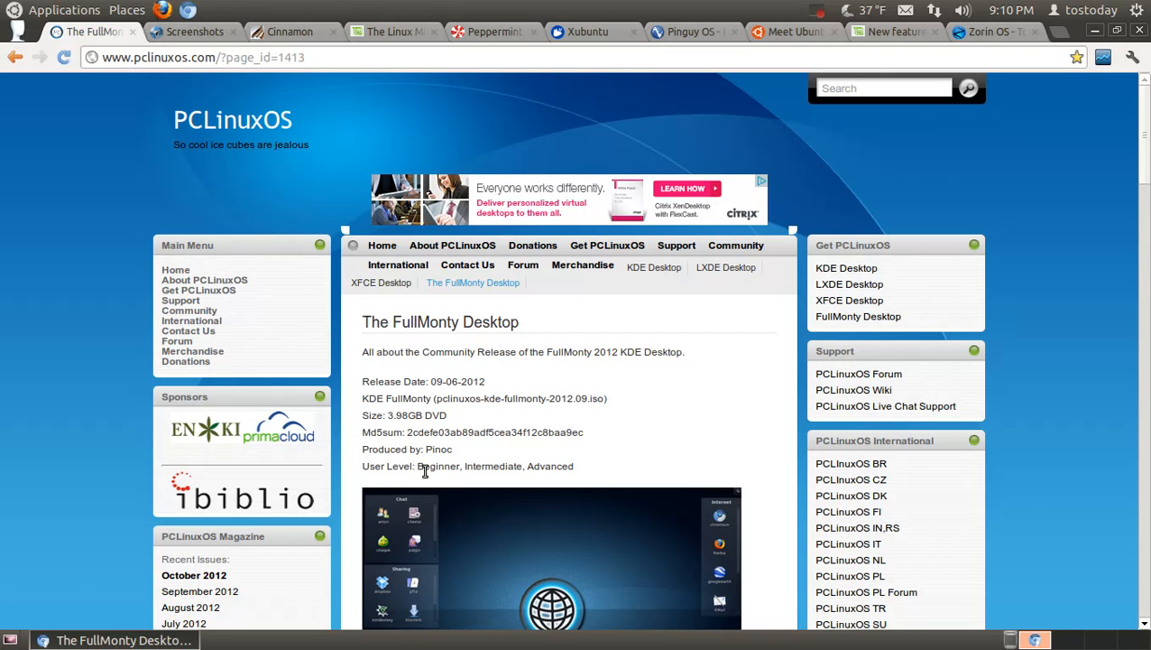
# - Highlight the 'User Level: Beginner, Intermediate, Advanced' line on the PCLinuxOS FullMonty page
pyautogui.moveTo(363, 466); pyautogui.dragTo(573, 466)
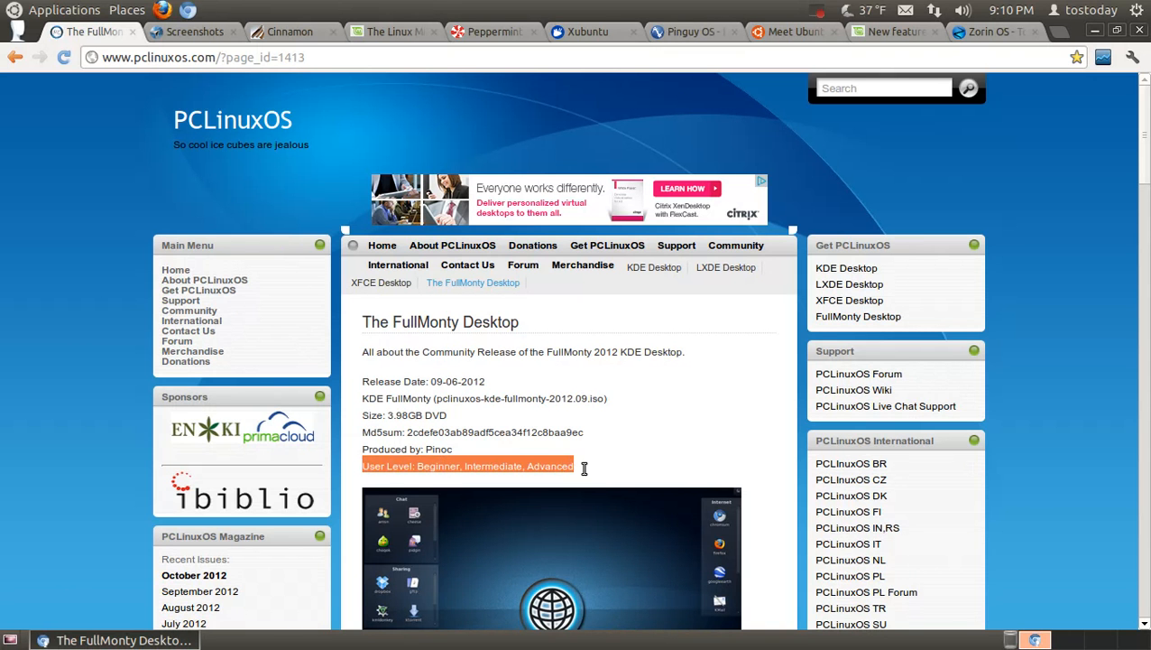
pyautogui.moveTo(609, 470)
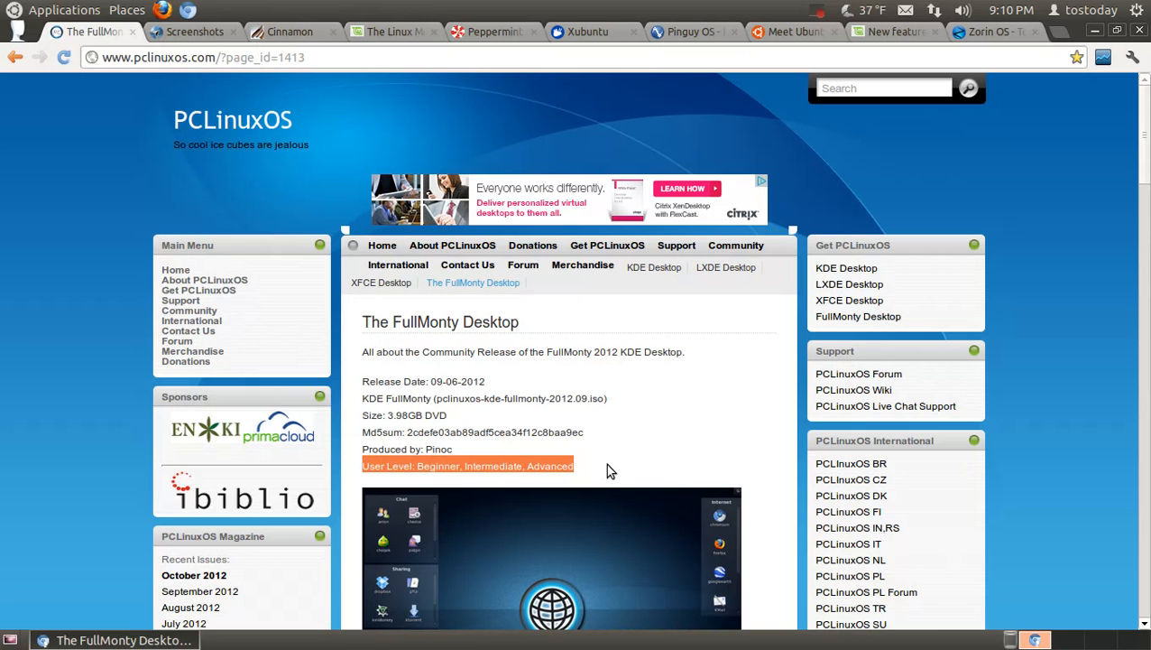
pyautogui.moveTo(616, 441)
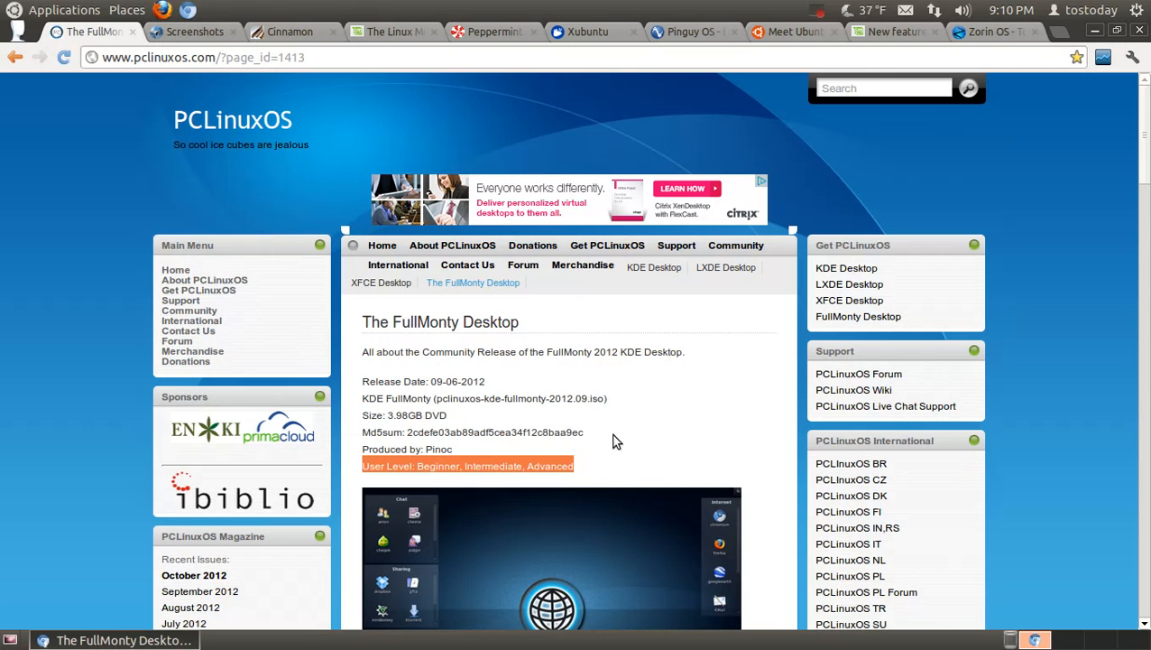
# - Switch to the Netrunner Dryland Third Edition screenshots tab
pyautogui.click(194, 32)
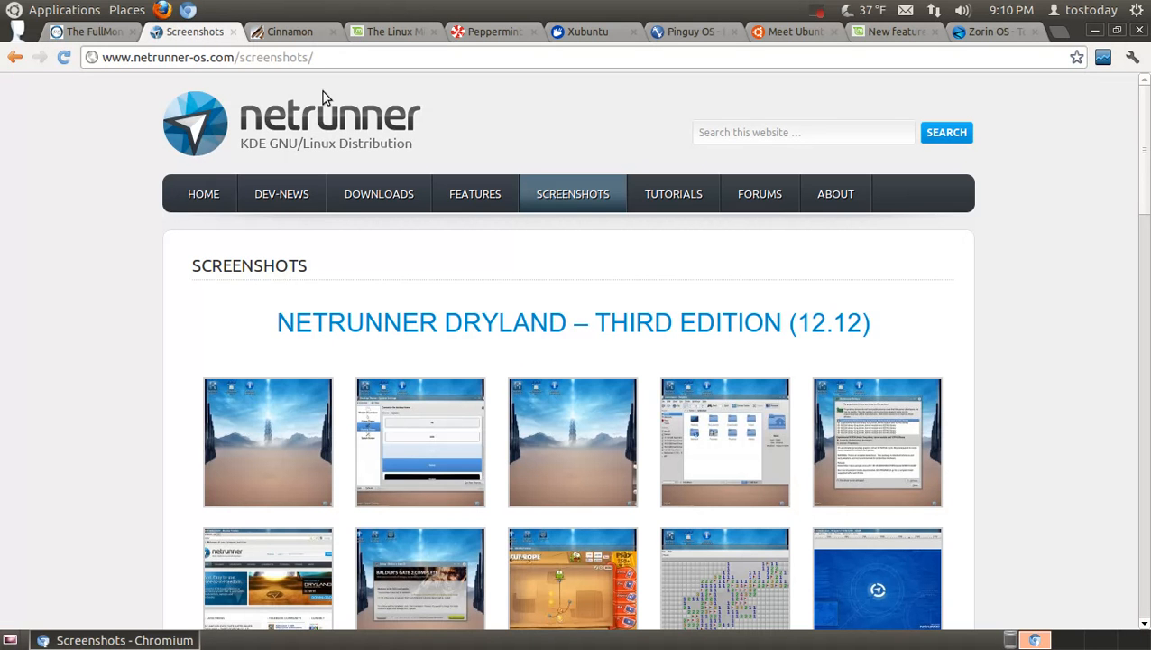
pyautogui.moveTo(1001, 283)
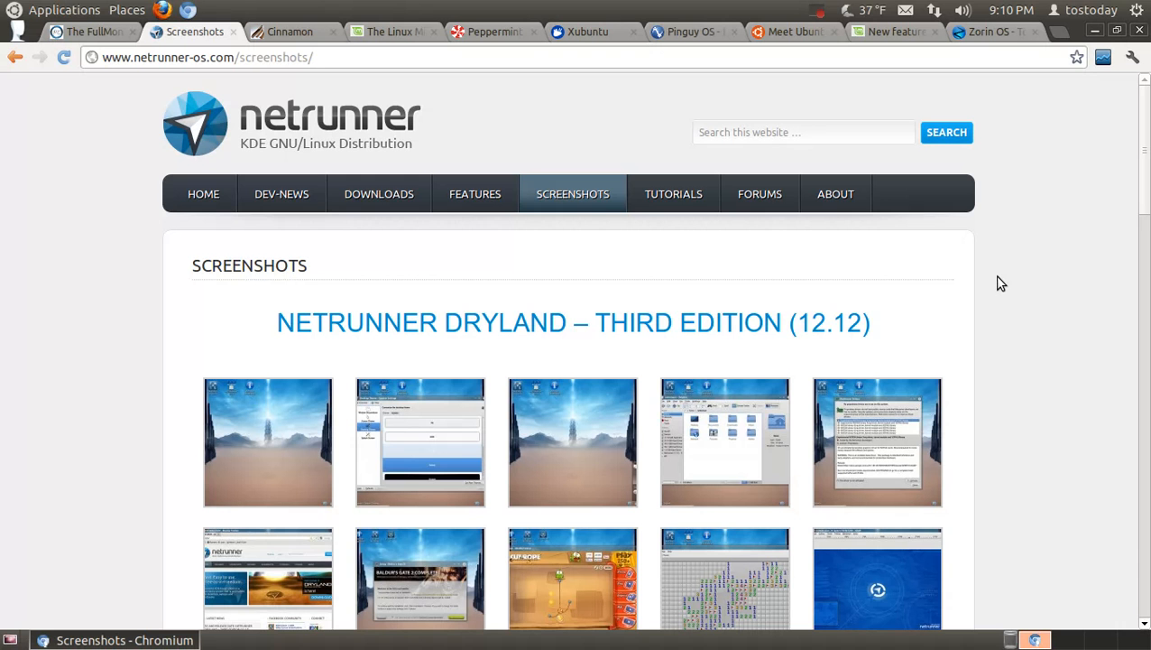
pyautogui.moveTo(350, 52)
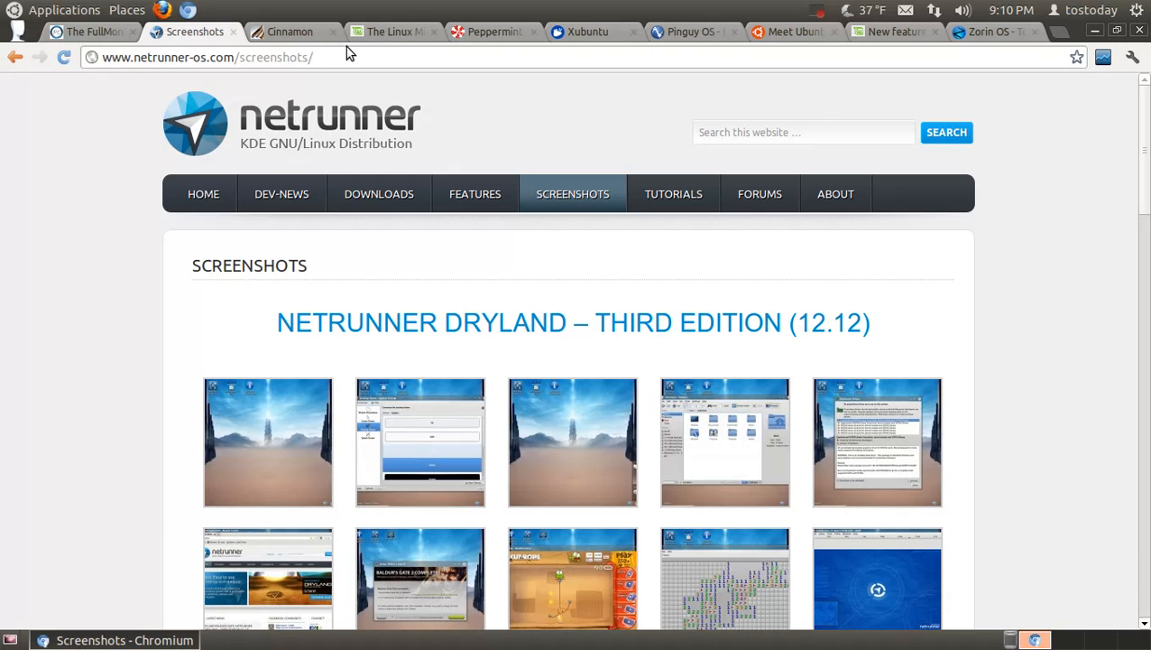
# - Switch to the Cinnamon project homepage tab from Linux Mint
pyautogui.click(291, 32)
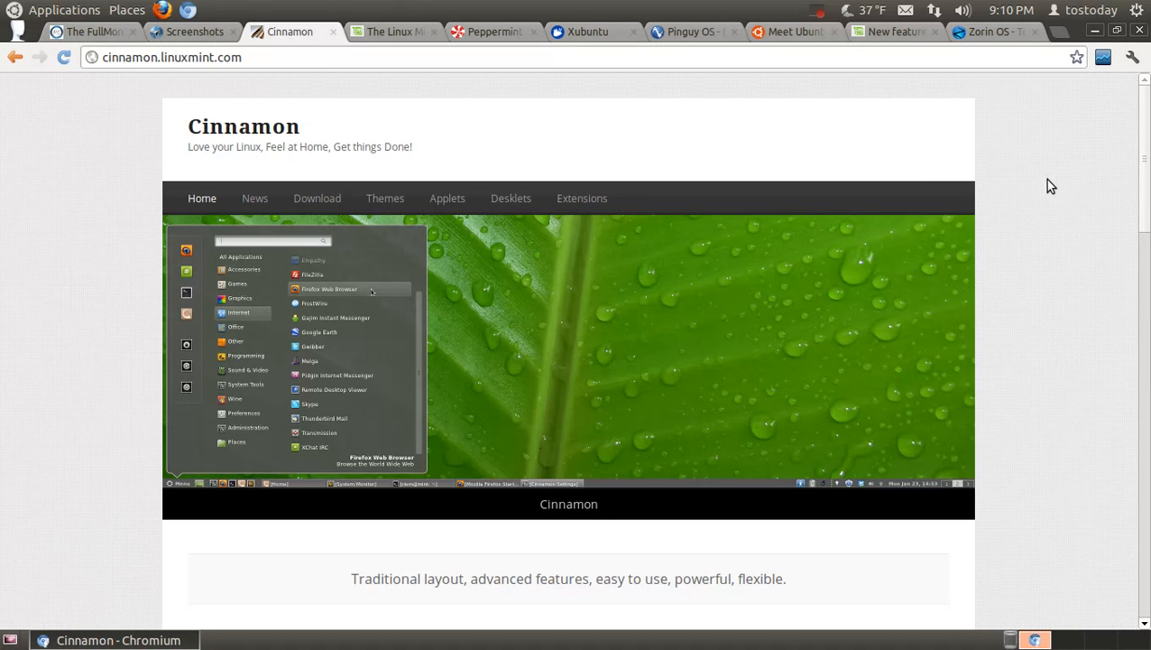
pyautogui.moveTo(1057, 254)
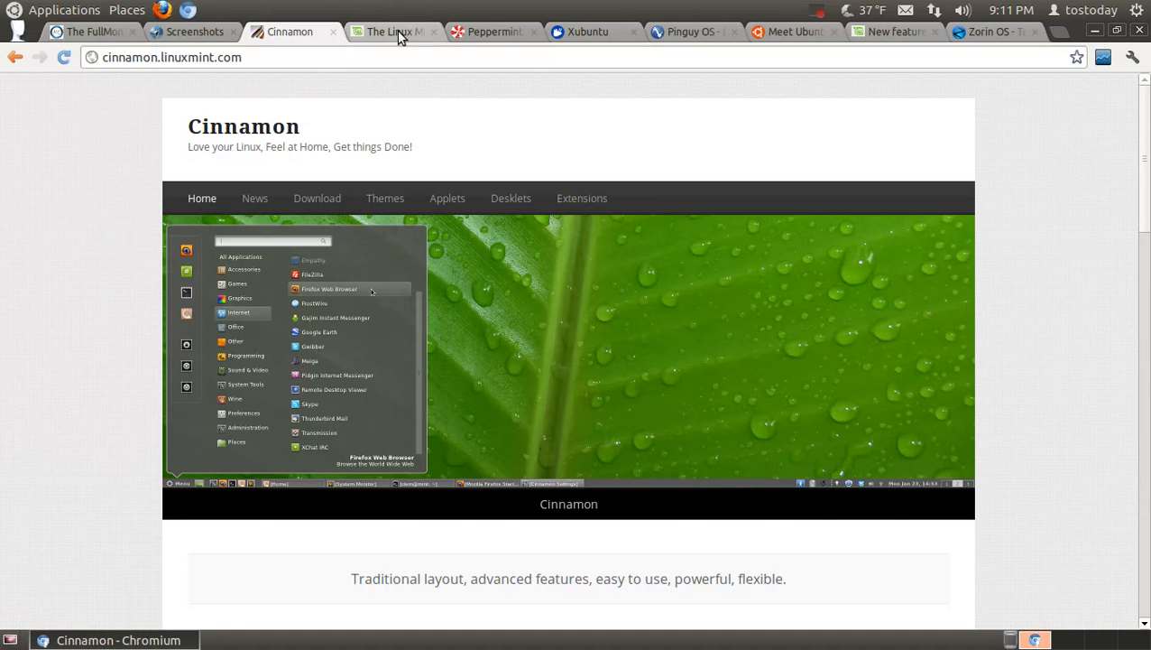
# - Switch to the Linux Mint Blog tab announcing Linux Mint 14 KDE
pyautogui.click(390, 31)
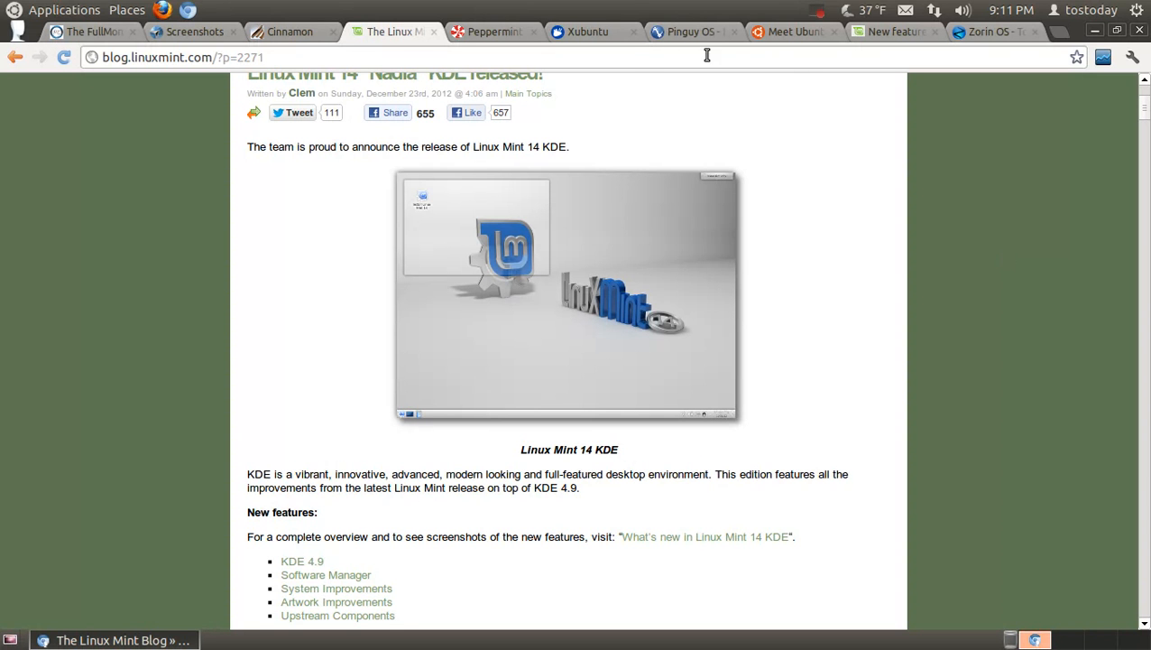
# - Switch to the Peppermint OS homepage tab at peppermintos.com
pyautogui.click(495, 31)
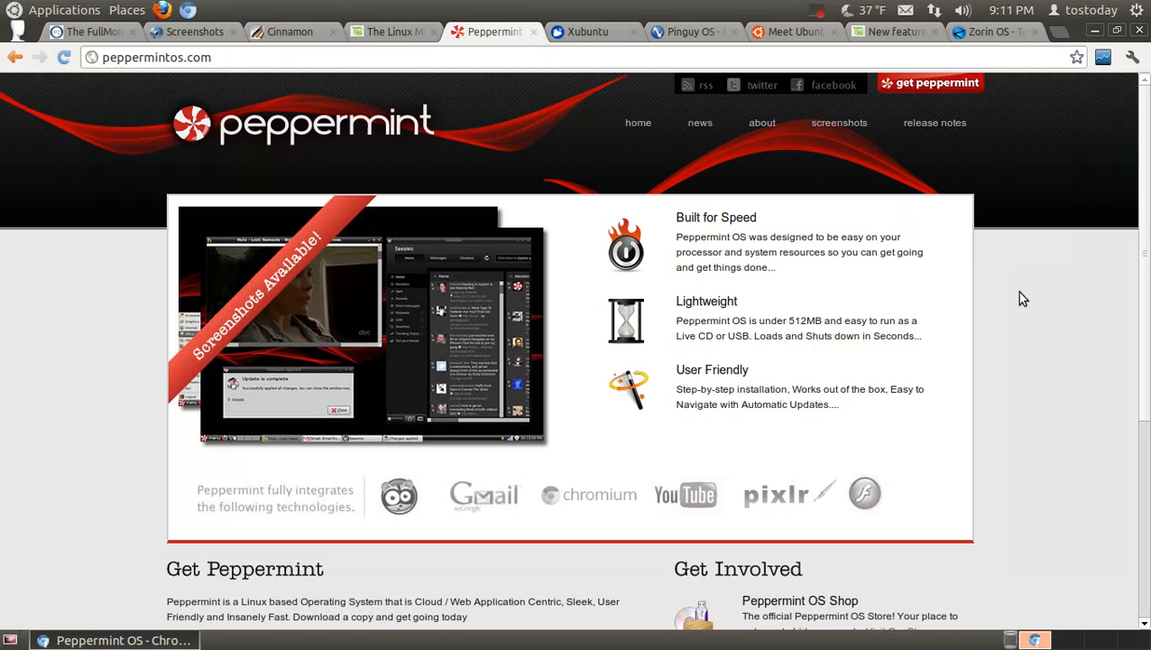
pyautogui.moveTo(1028, 303)
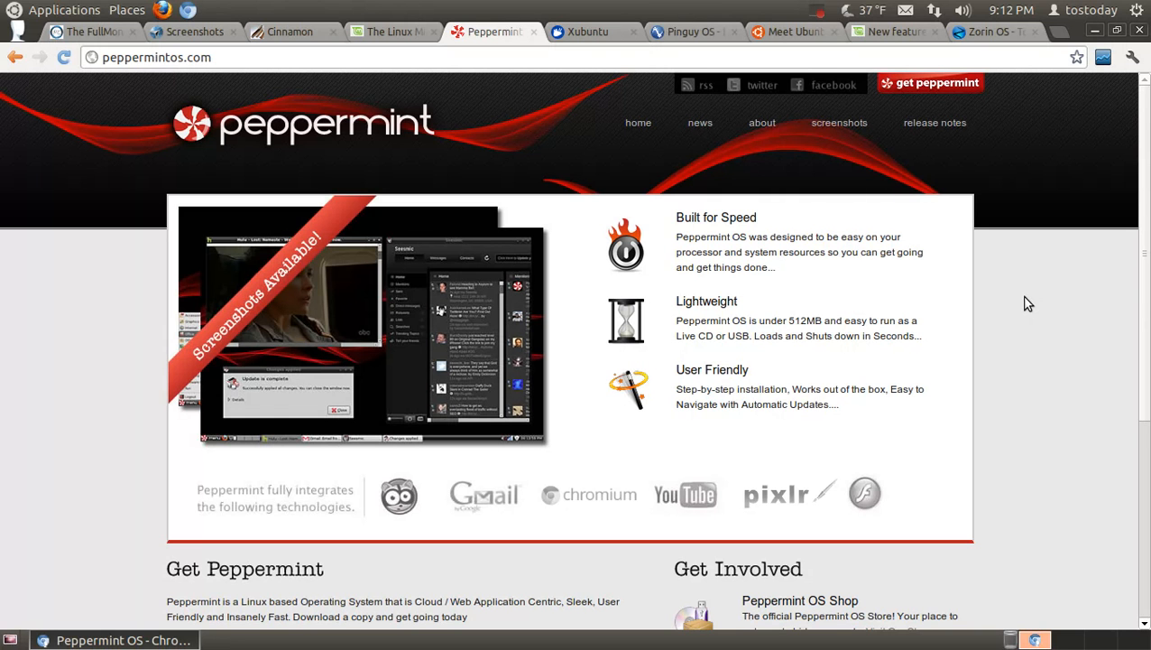
pyautogui.moveTo(903, 281)
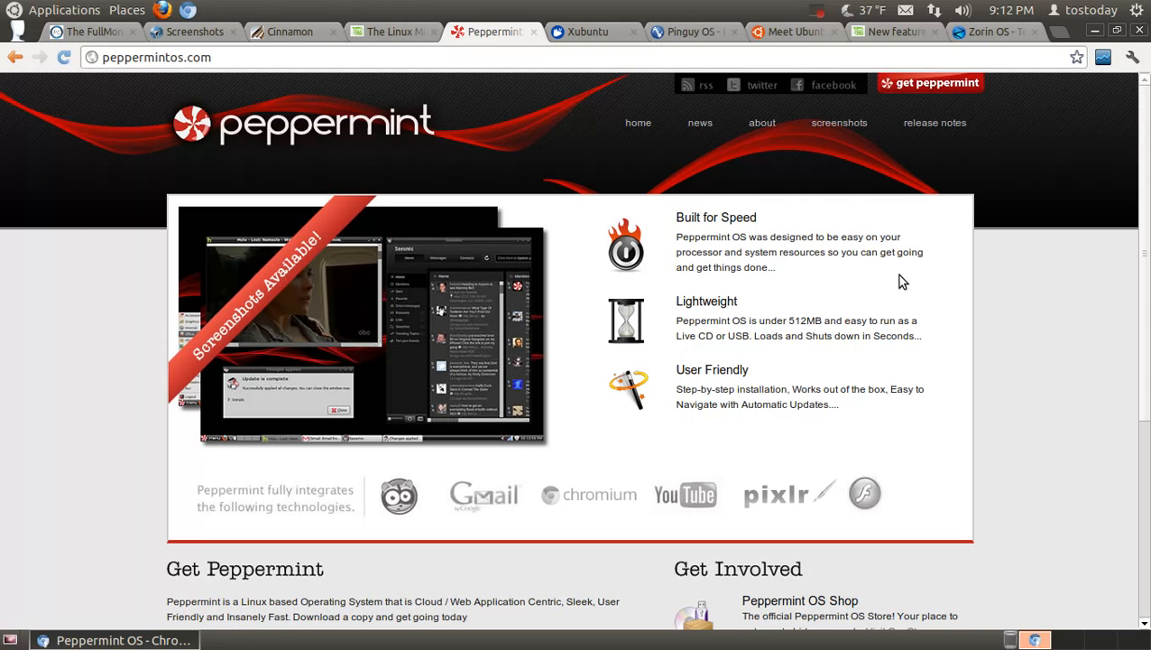
pyautogui.moveTo(958, 252)
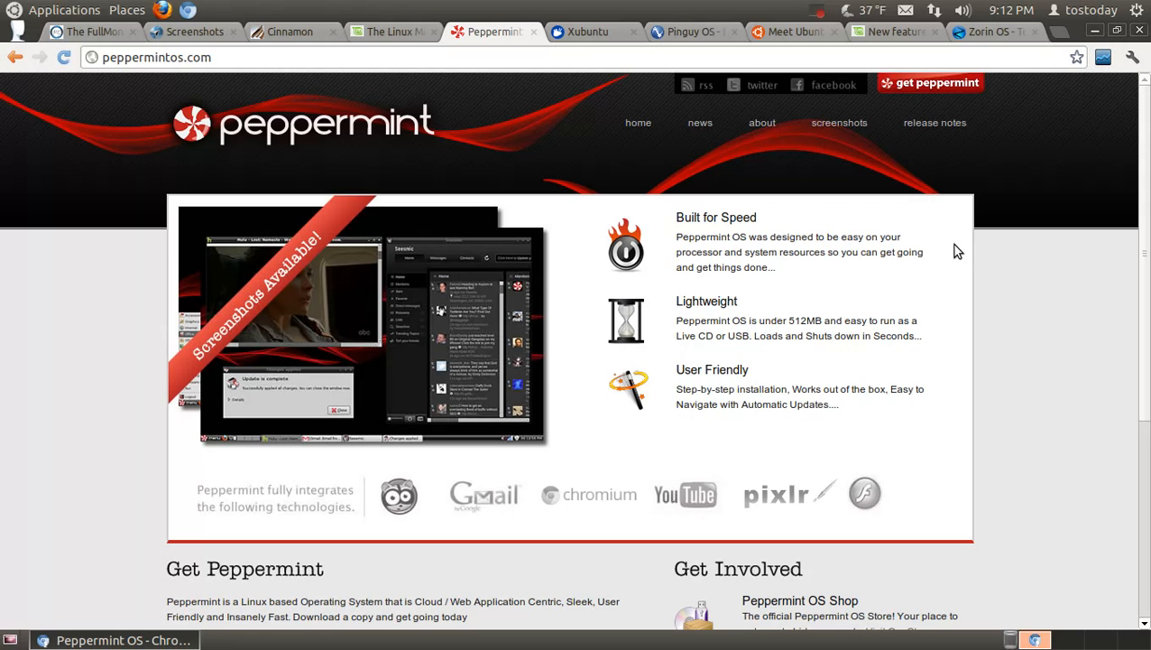
pyautogui.moveTo(588, 32)
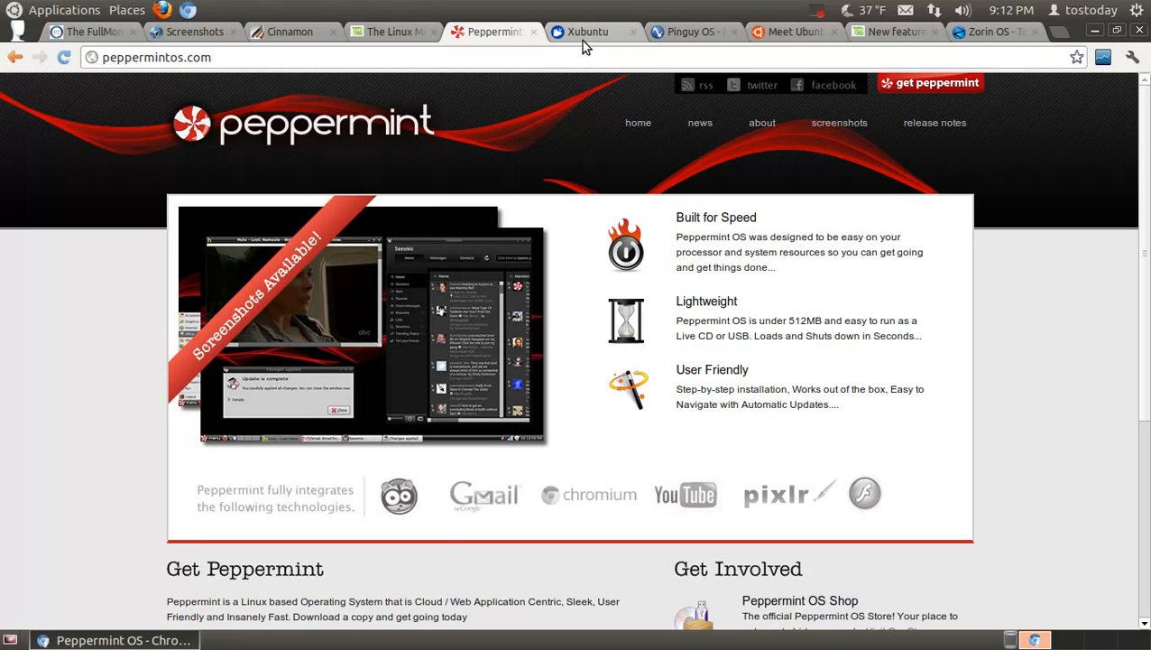
# - Switch to the Xubuntu homepage tab at xubuntu.org
pyautogui.click(588, 32)
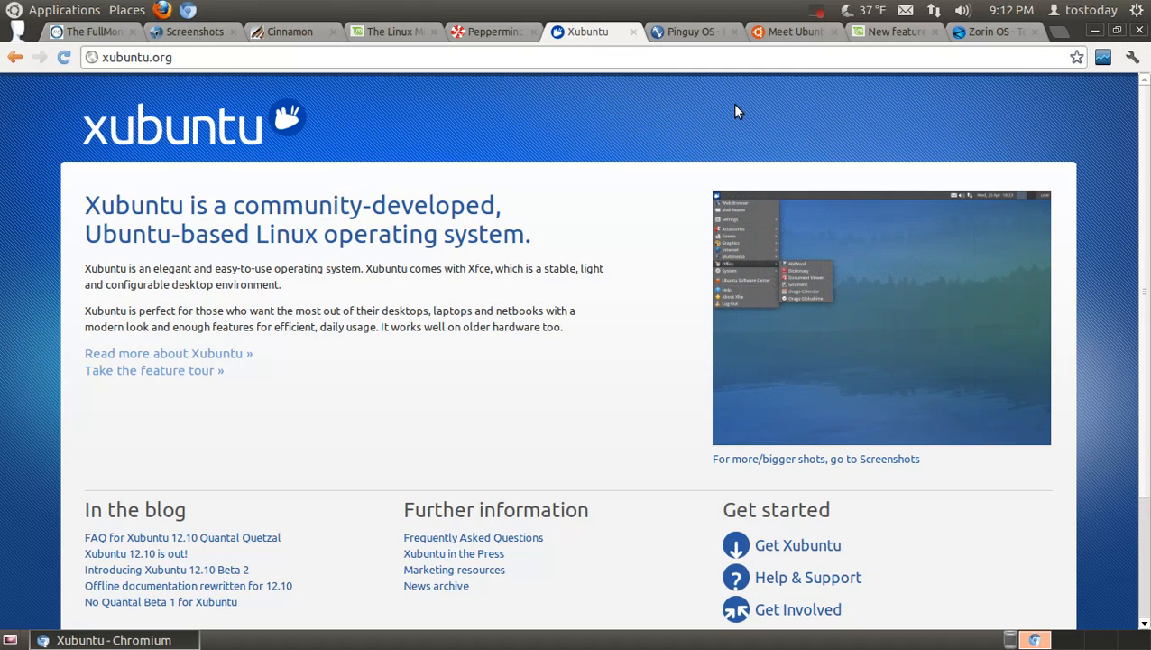
pyautogui.moveTo(744, 107)
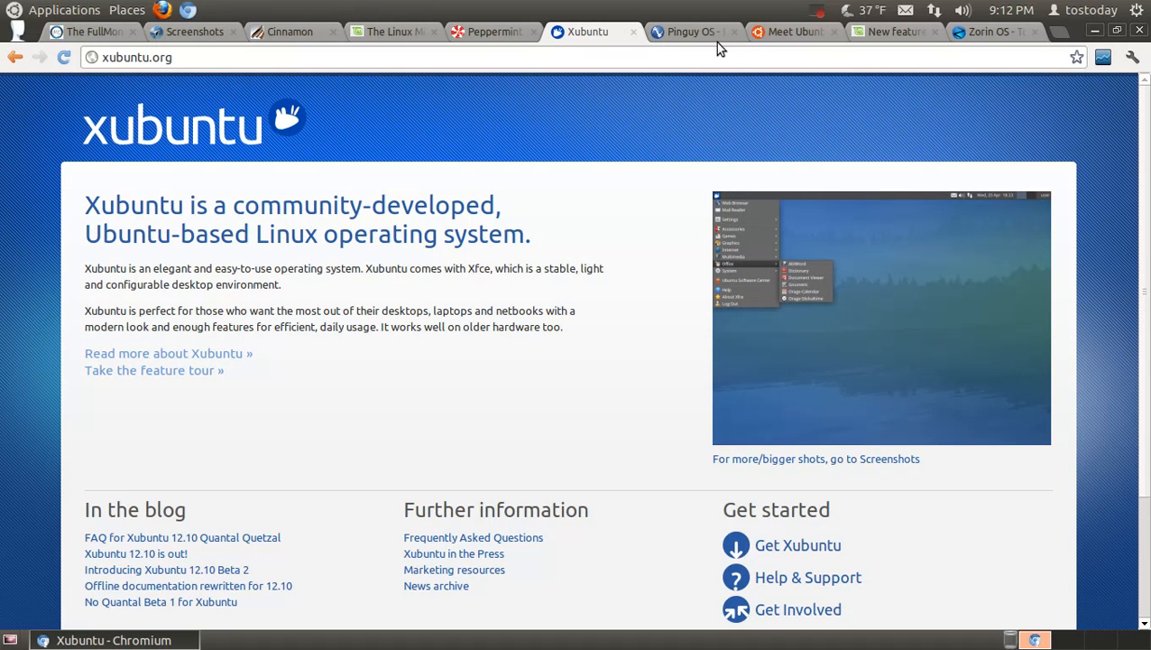
# - Switch to the Pinguy OS homepage tab at pinguyos.com
pyautogui.click(692, 31)
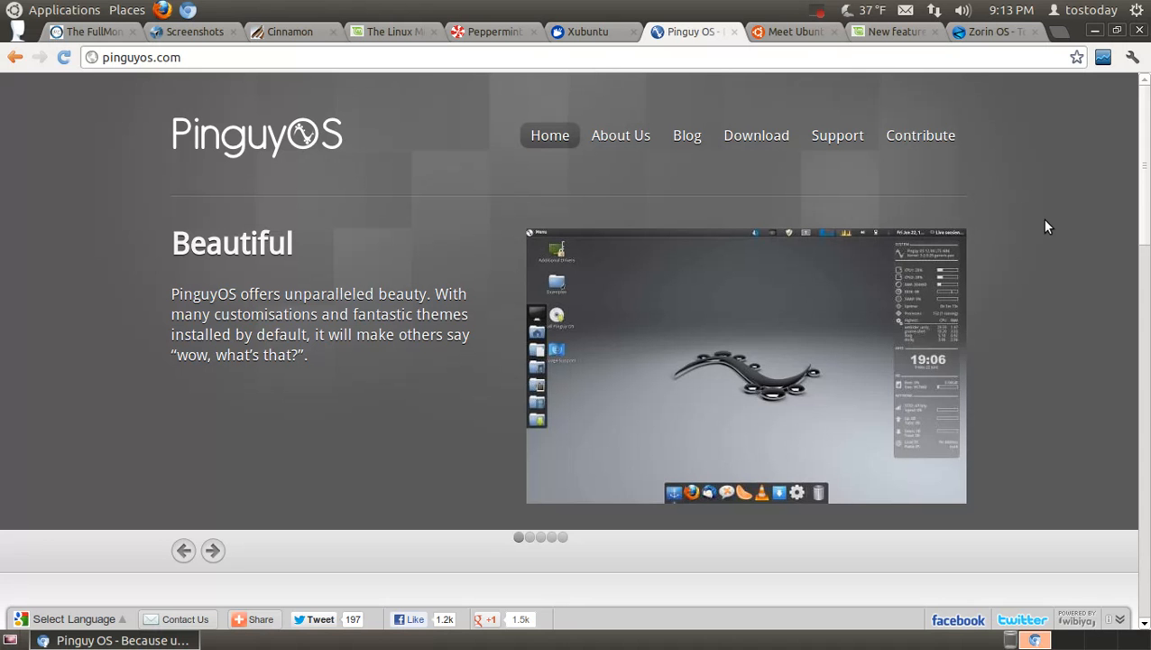
pyautogui.moveTo(1019, 212)
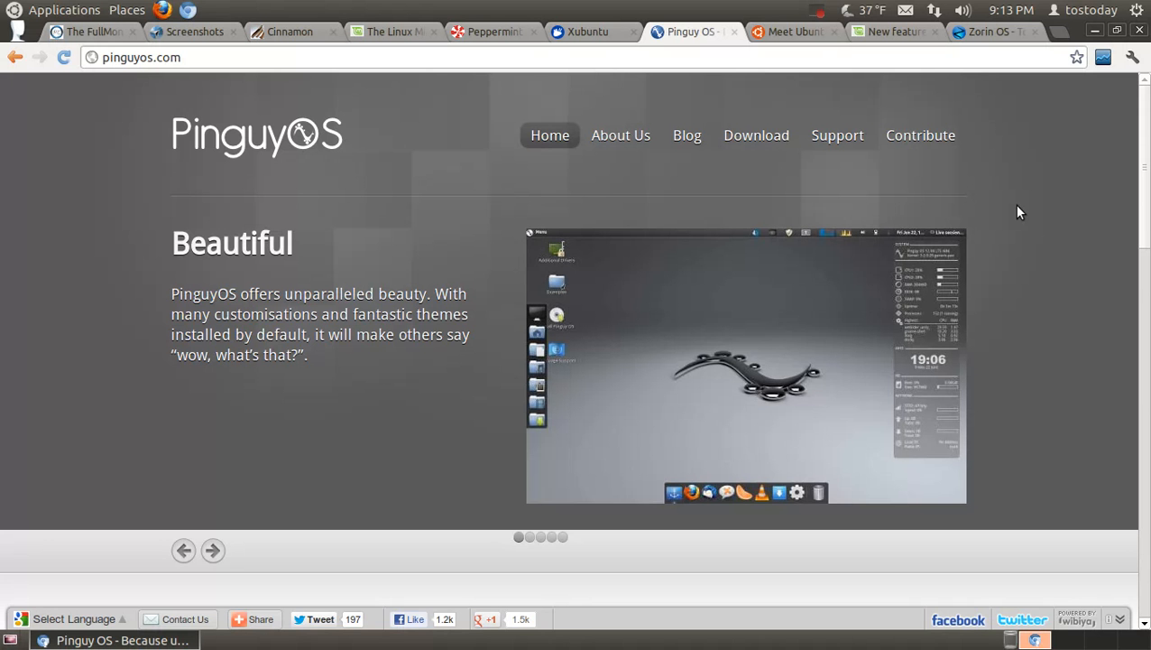
# - Switch to the Meet Ubuntu tab at ubuntu.com/ubuntu
pyautogui.click(792, 31)
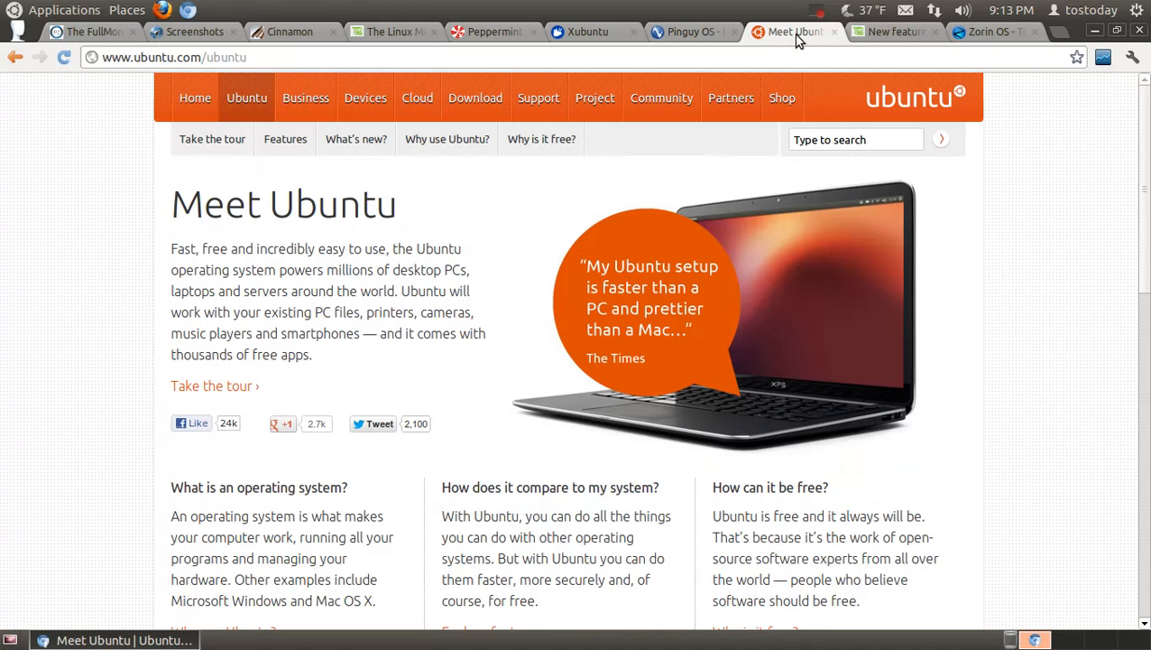
pyautogui.moveTo(1108, 434)
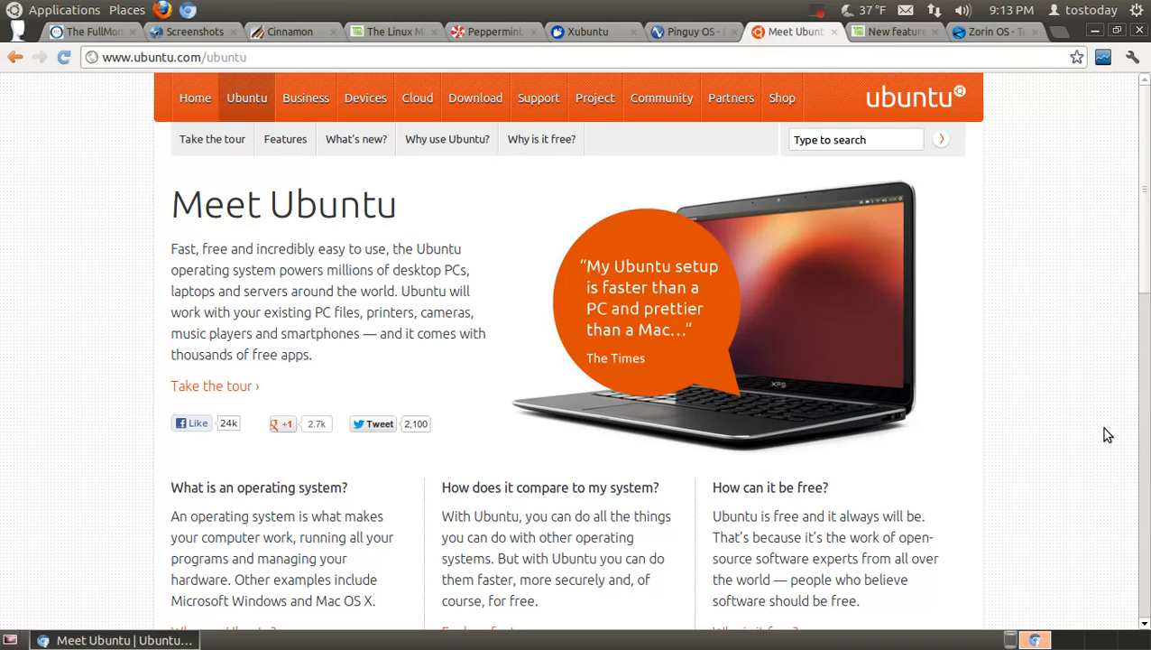
pyautogui.moveTo(894, 80)
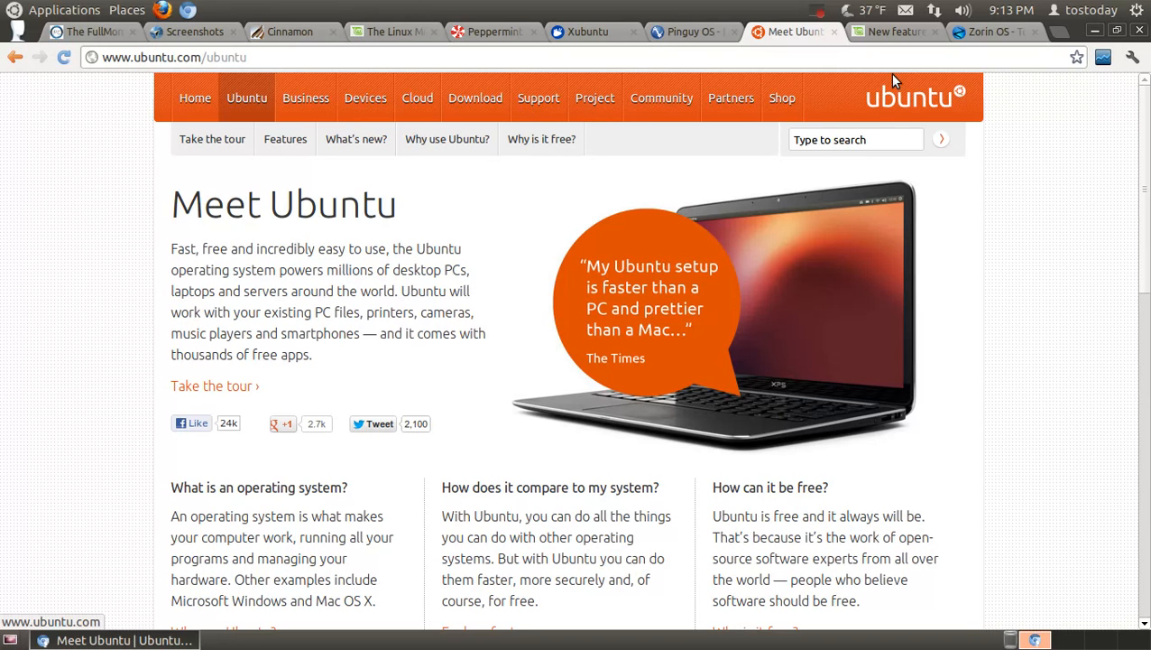
# - Switch to the 'New features in Linux Mint 14' tab
pyautogui.click(894, 32)
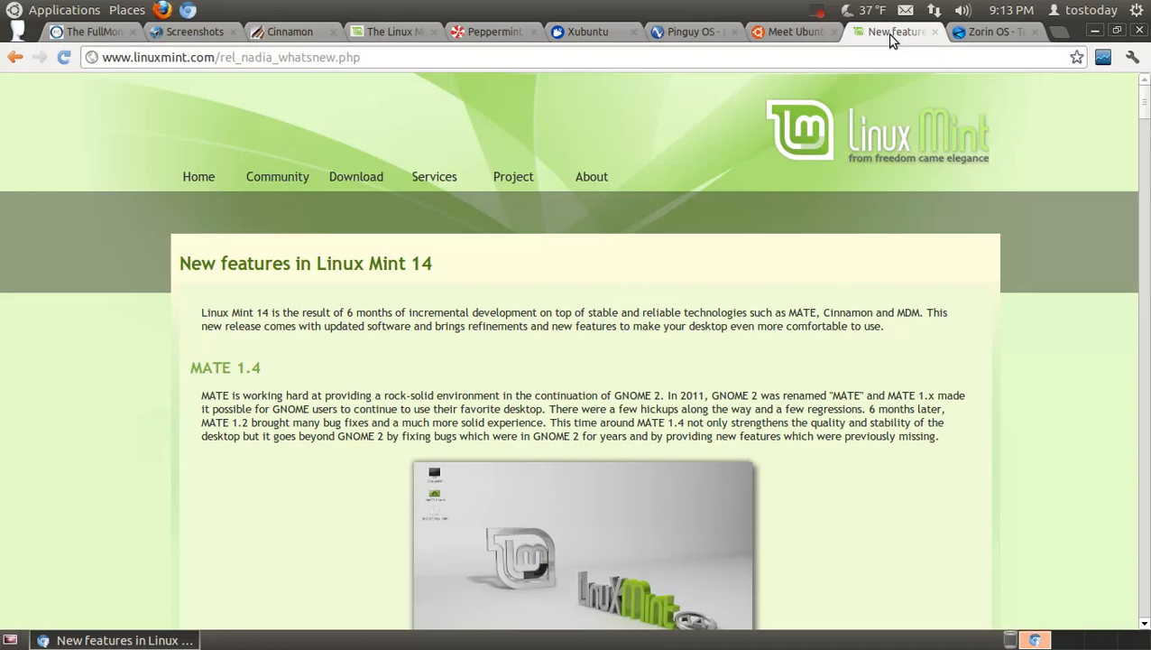
pyautogui.moveTo(1041, 200)
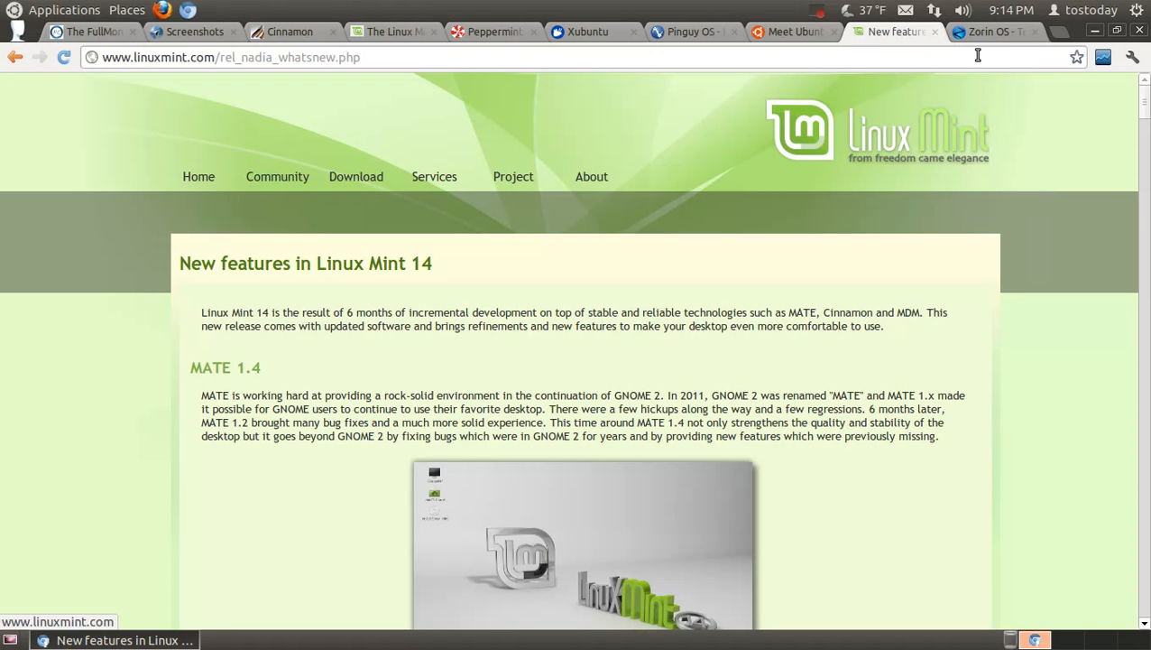
# - Switch to the Zorin OS Tour tab listing its main advantages
pyautogui.click(993, 32)
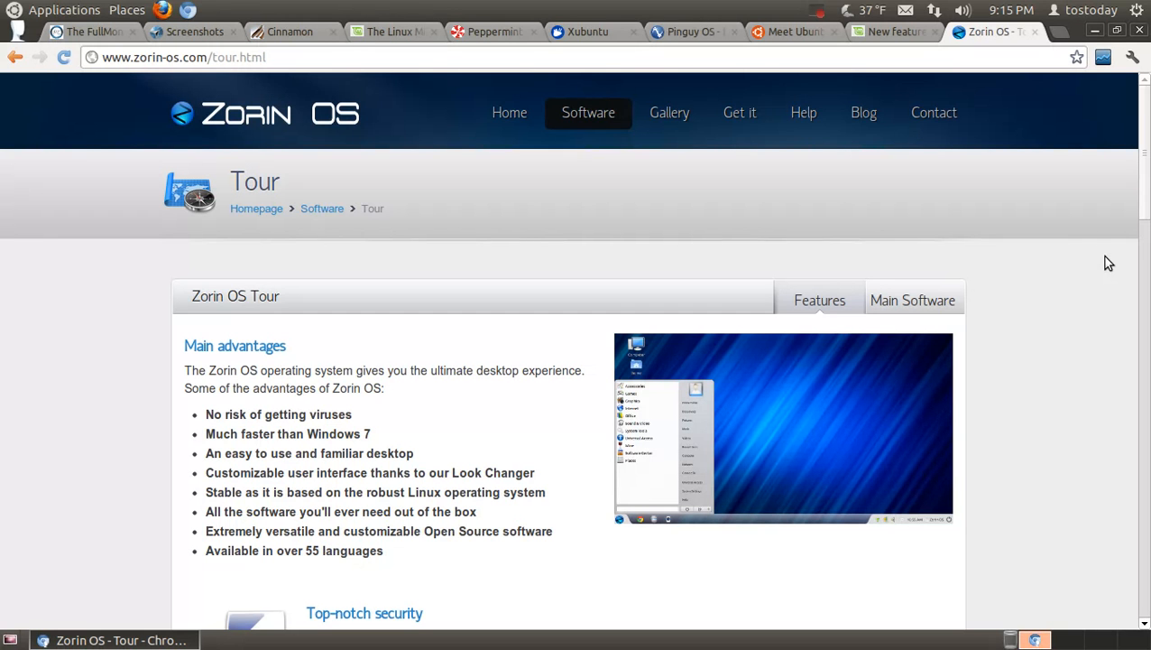
pyautogui.moveTo(1026, 118)
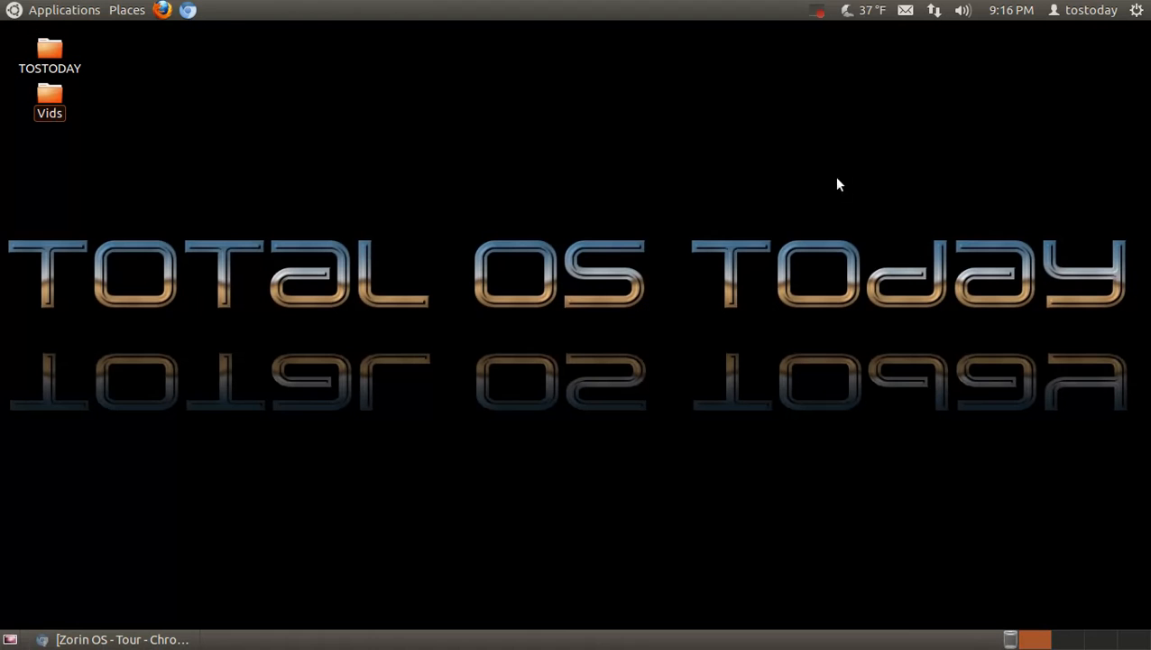
pyautogui.moveTo(788, 223)
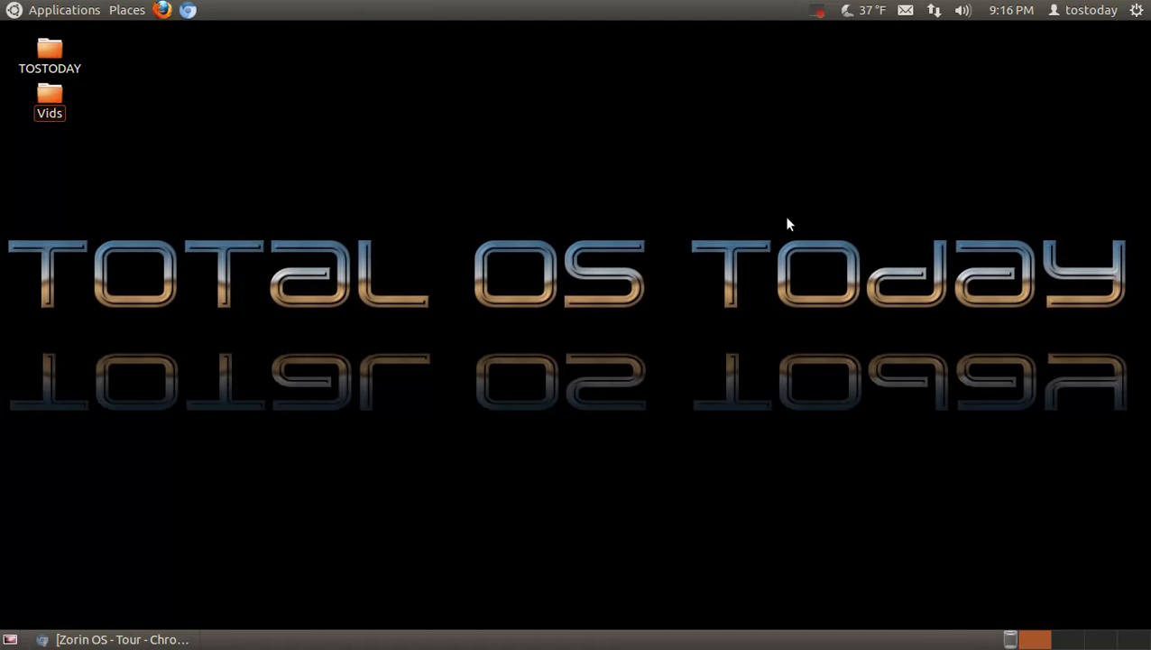